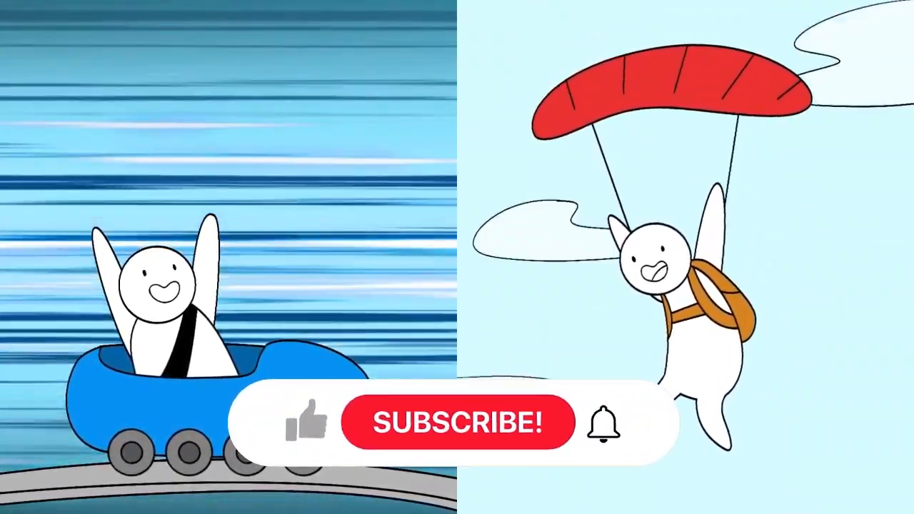
Subscribe to the channel and enable the notification bell for new uploads
left_click(306, 421)
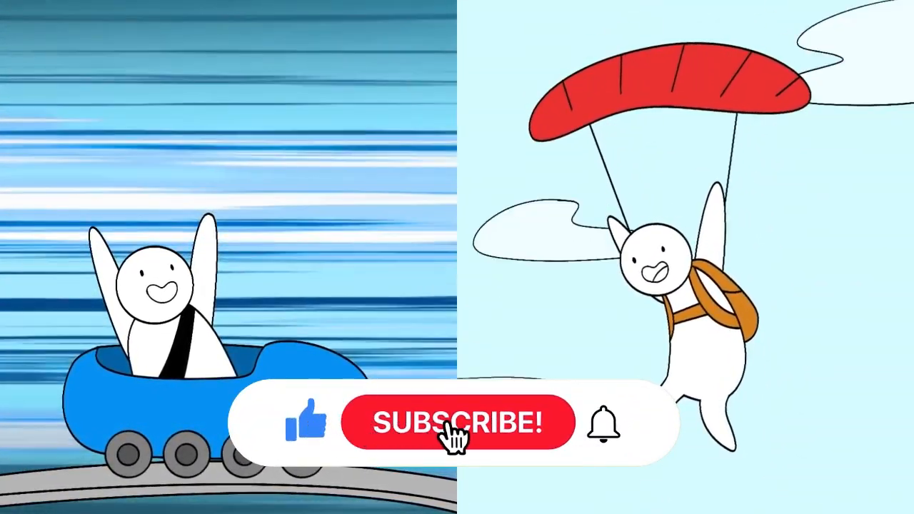
left_click(458, 422)
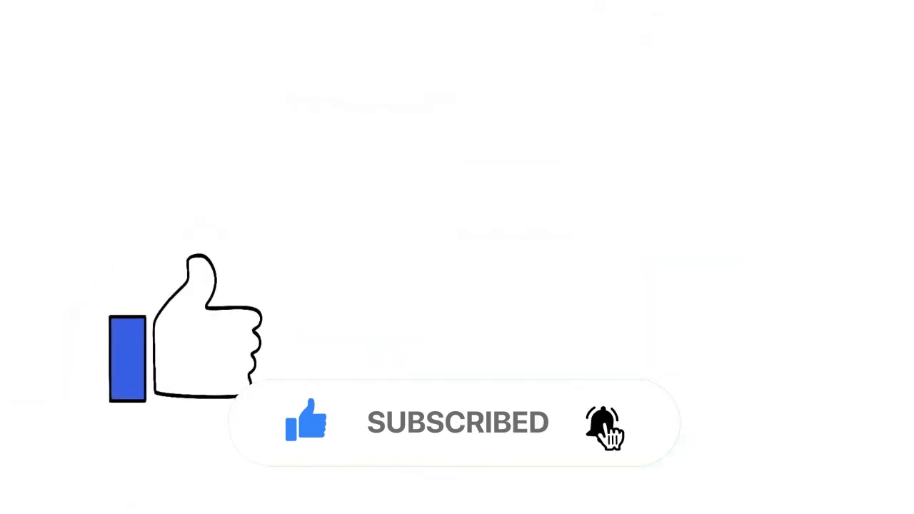